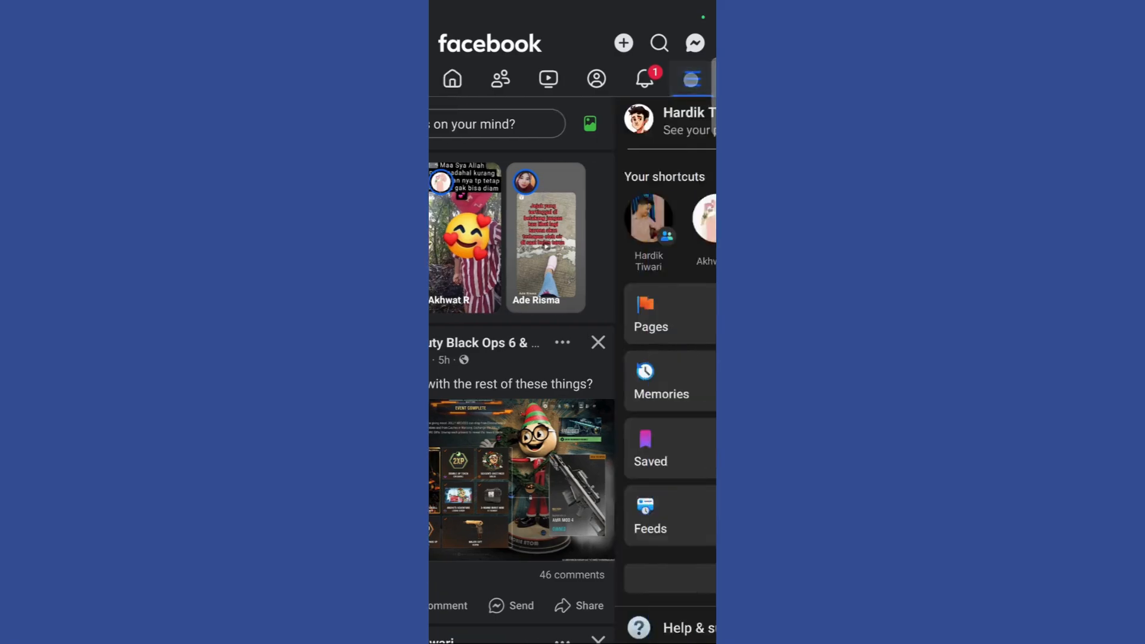
# Go from the Menu tab to Settings & privacy, showing the Preferences section.
pyautogui.click(689, 78)
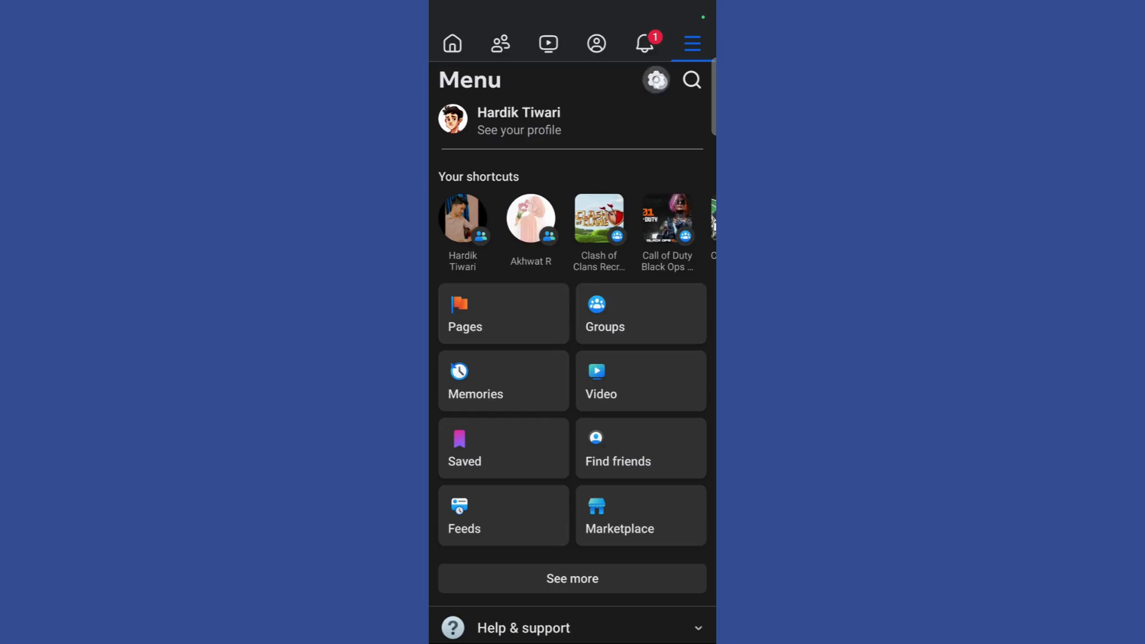
pyautogui.click(655, 80)
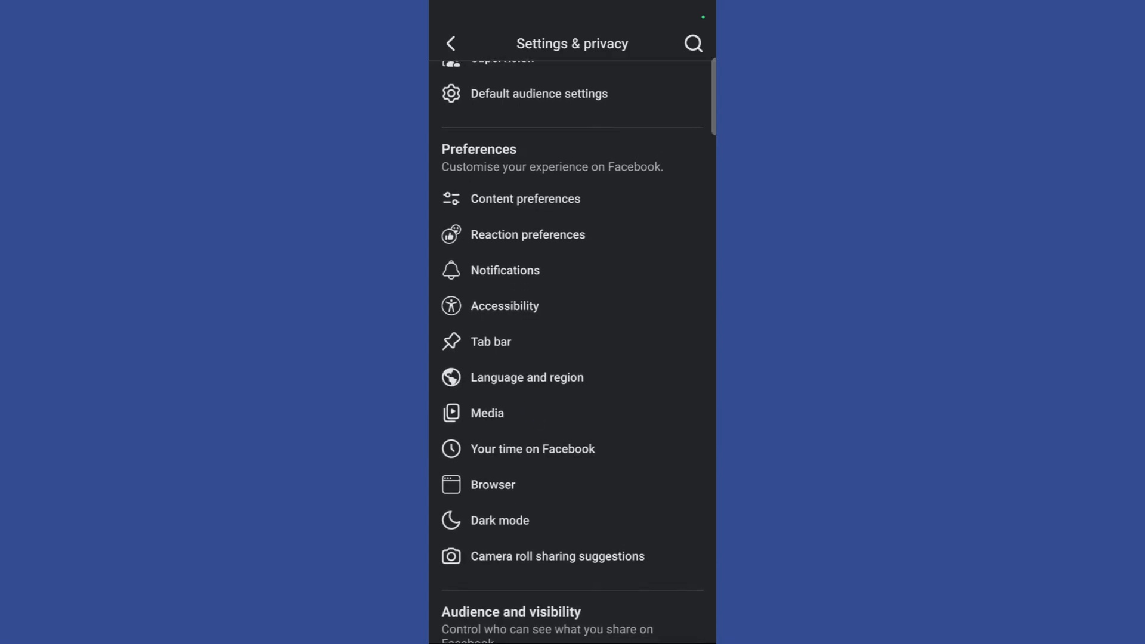
# In Media settings, set Video quality to Data saver, briefly reverting to Optimised first.
pyautogui.click(487, 412)
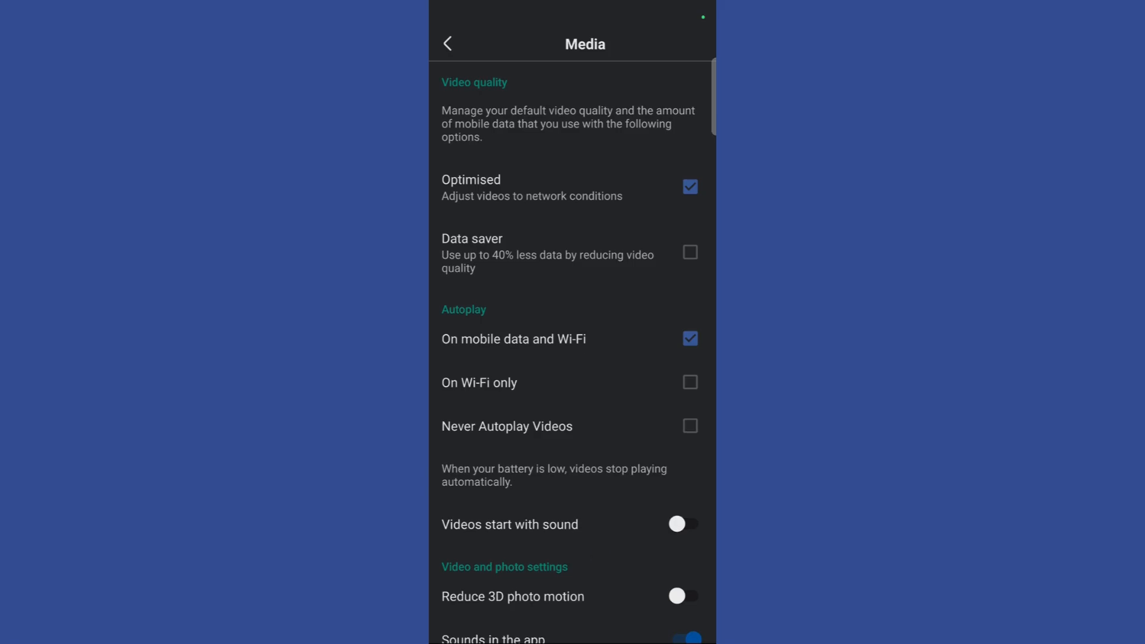
pyautogui.click(688, 251)
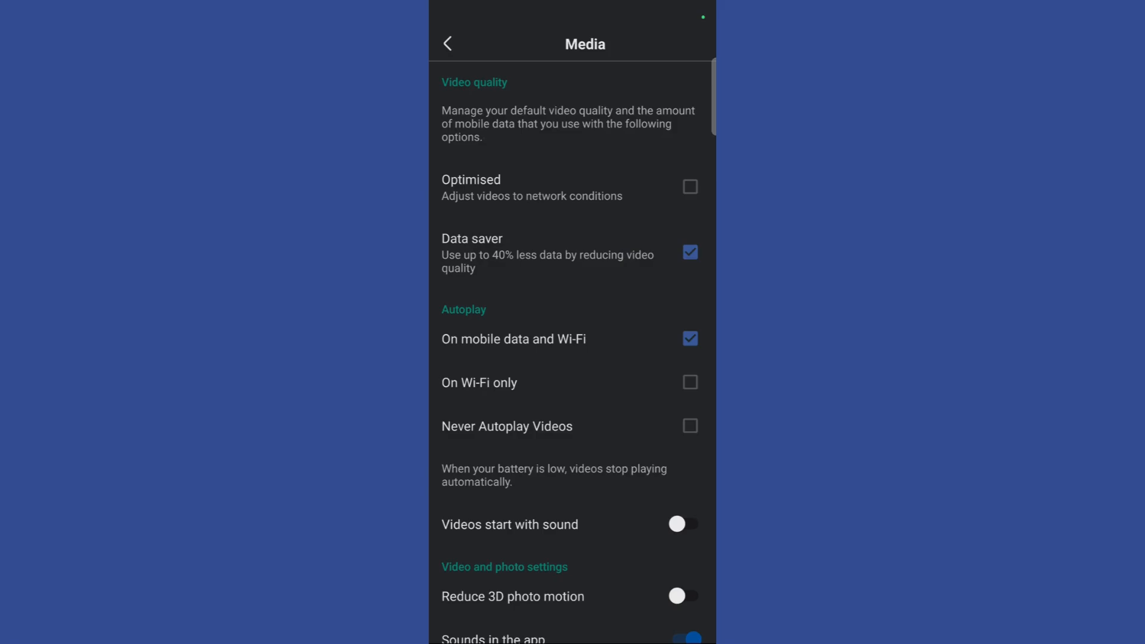
pyautogui.click(689, 185)
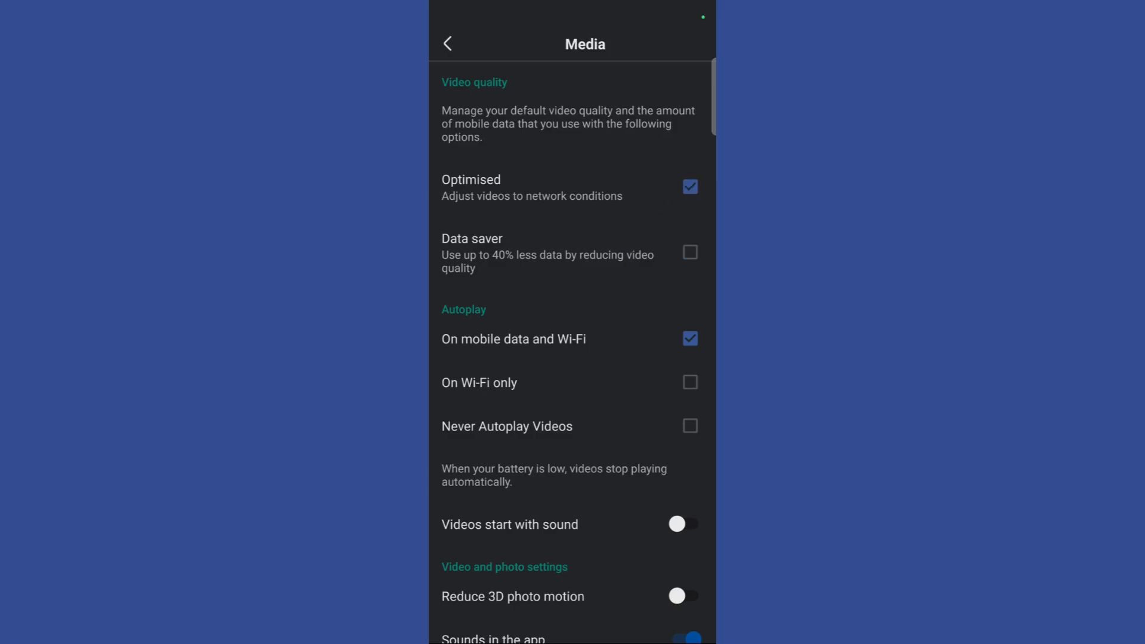
pyautogui.click(689, 251)
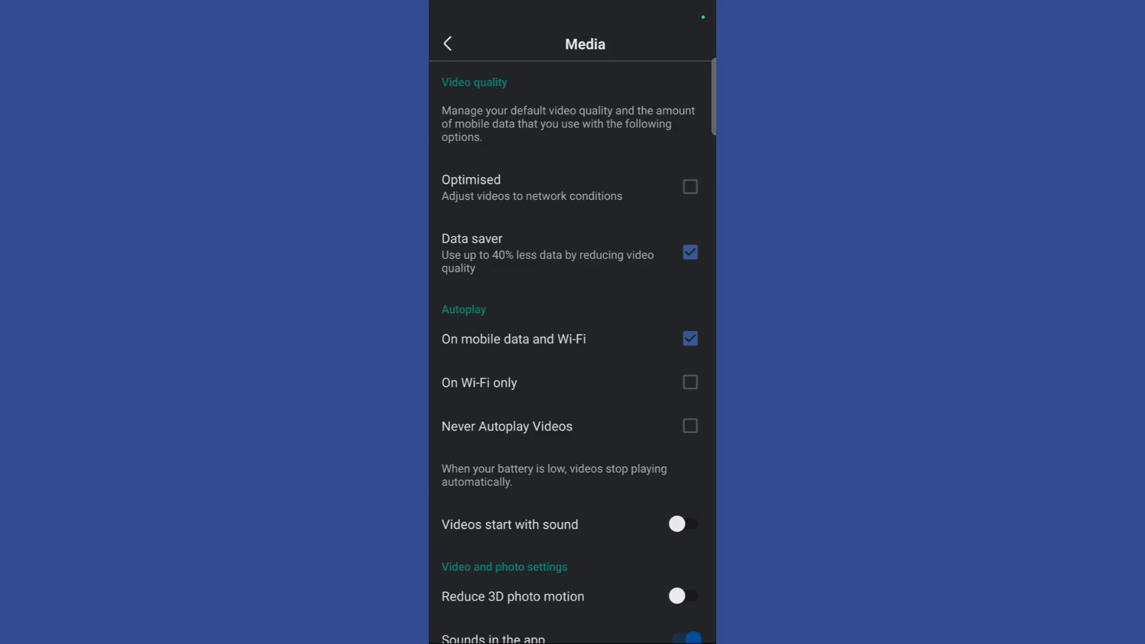